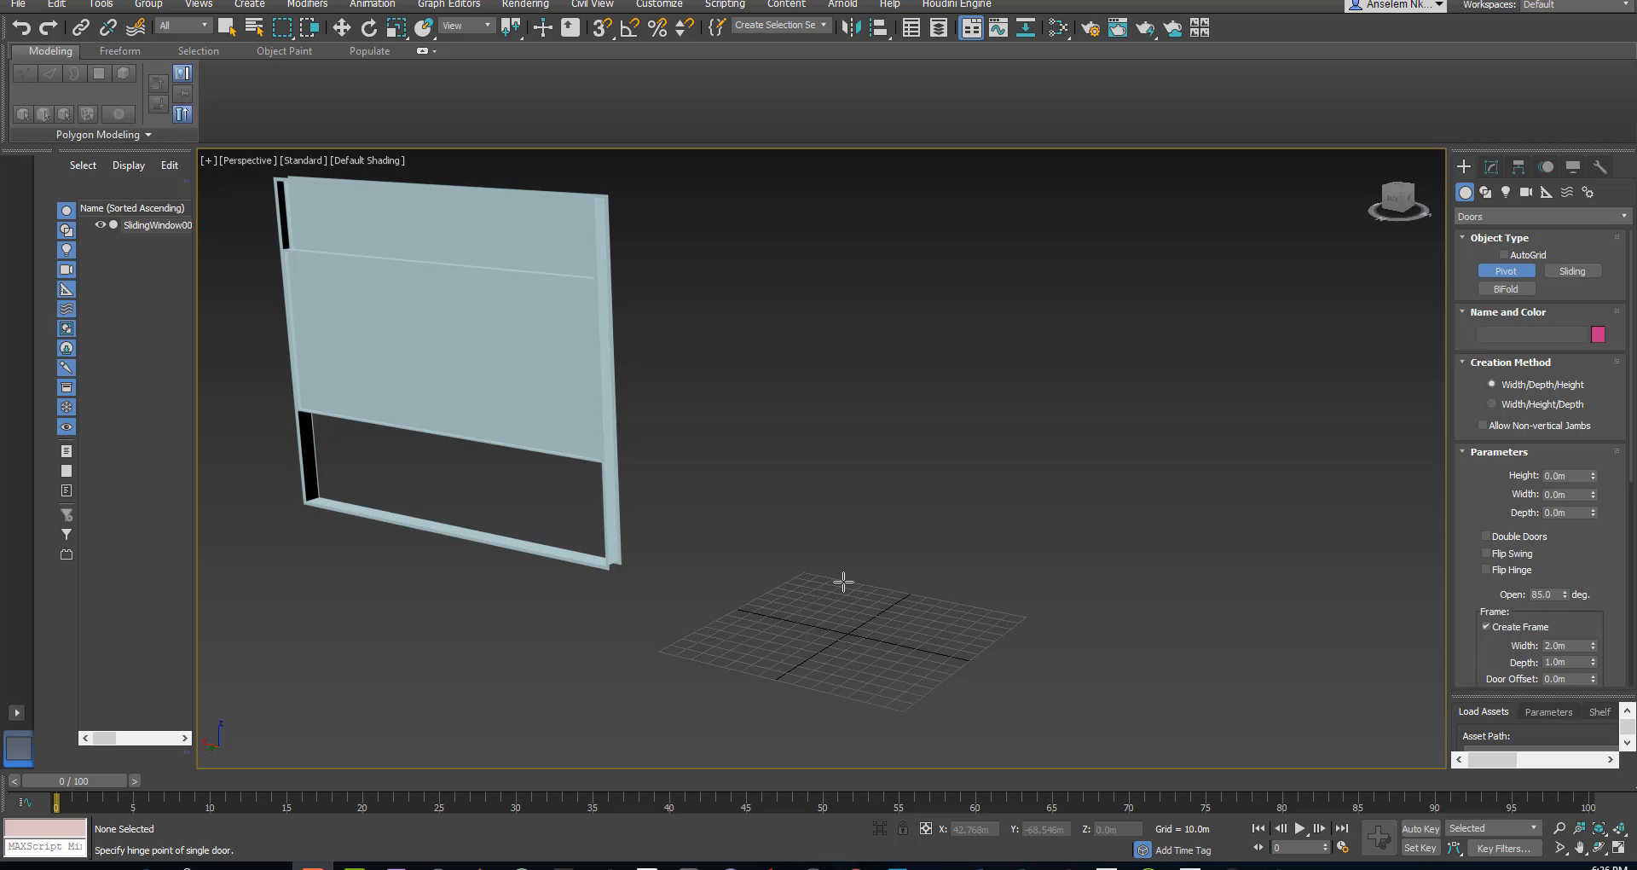
Create PivotDoor001 on the empty grid, dragging out its width, then its depth and height
{"action": "left_click_drag", "start_coordinate": [842, 581], "coordinate": [847, 618]}
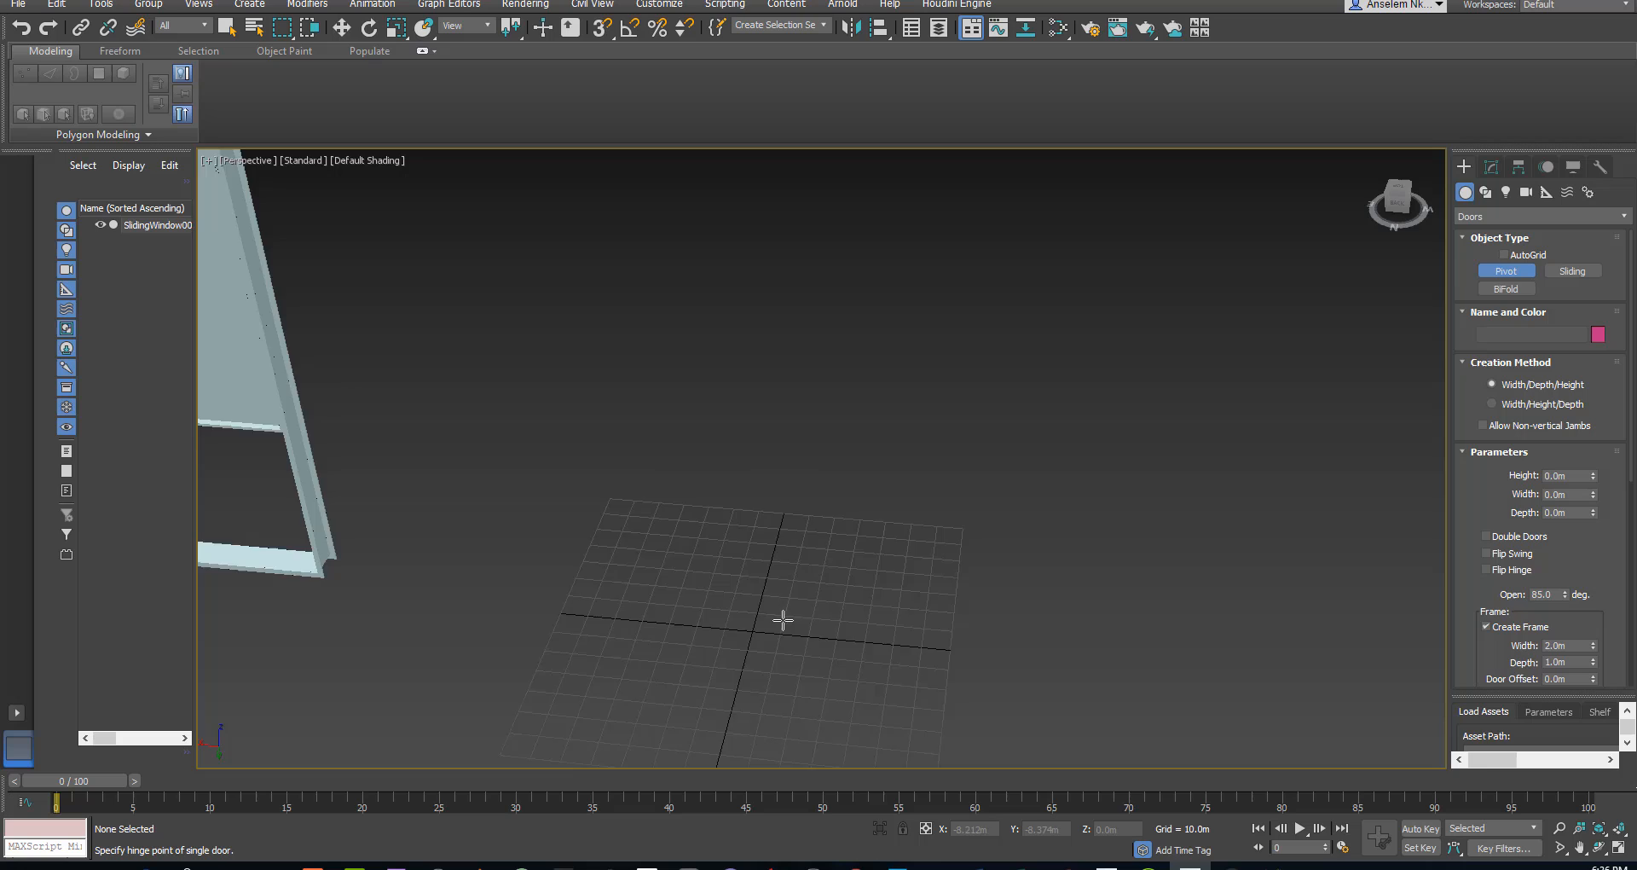
{"action": "left_click_drag", "start_coordinate": [782, 620], "coordinate": [810, 591]}
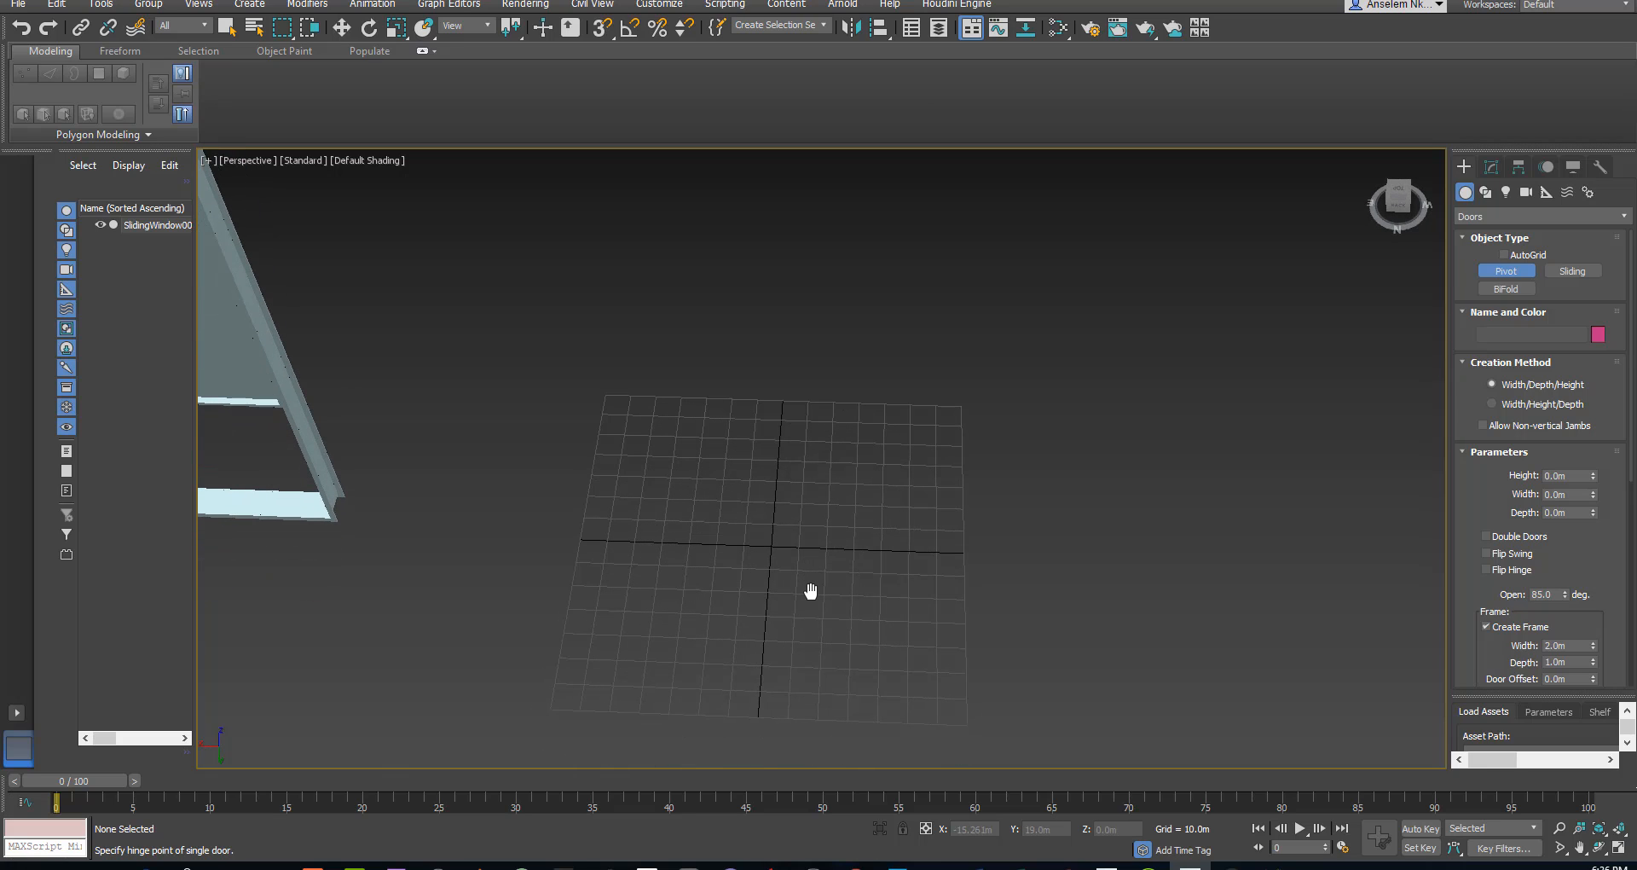
{"action": "left_click", "coordinate": [1538, 217]}
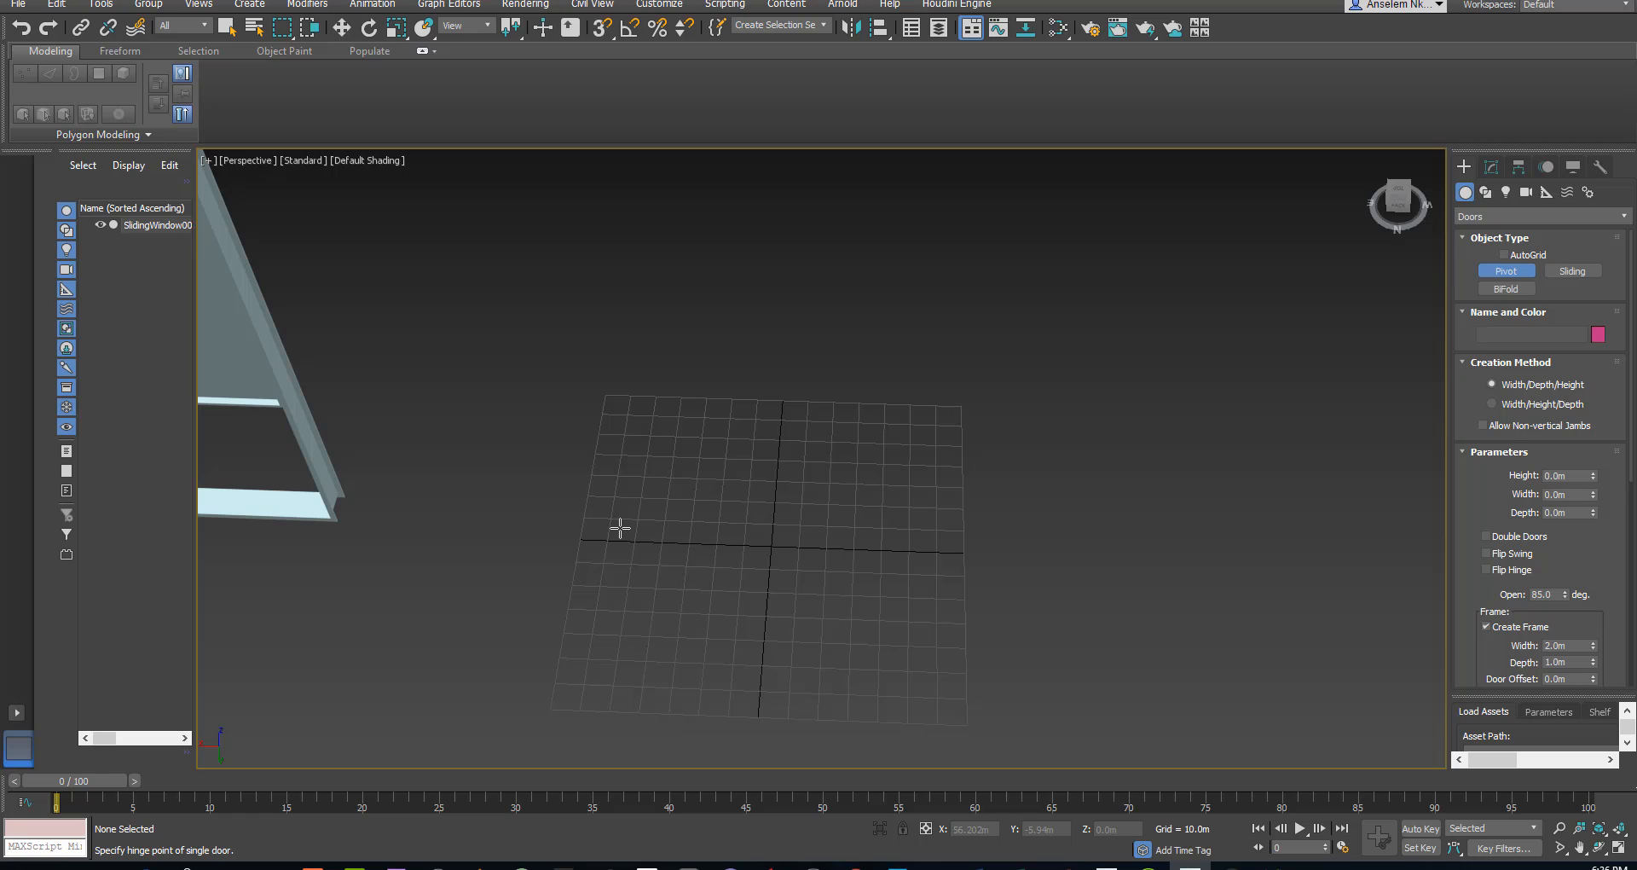
{"action": "left_click_drag", "start_coordinate": [619, 527], "coordinate": [742, 547]}
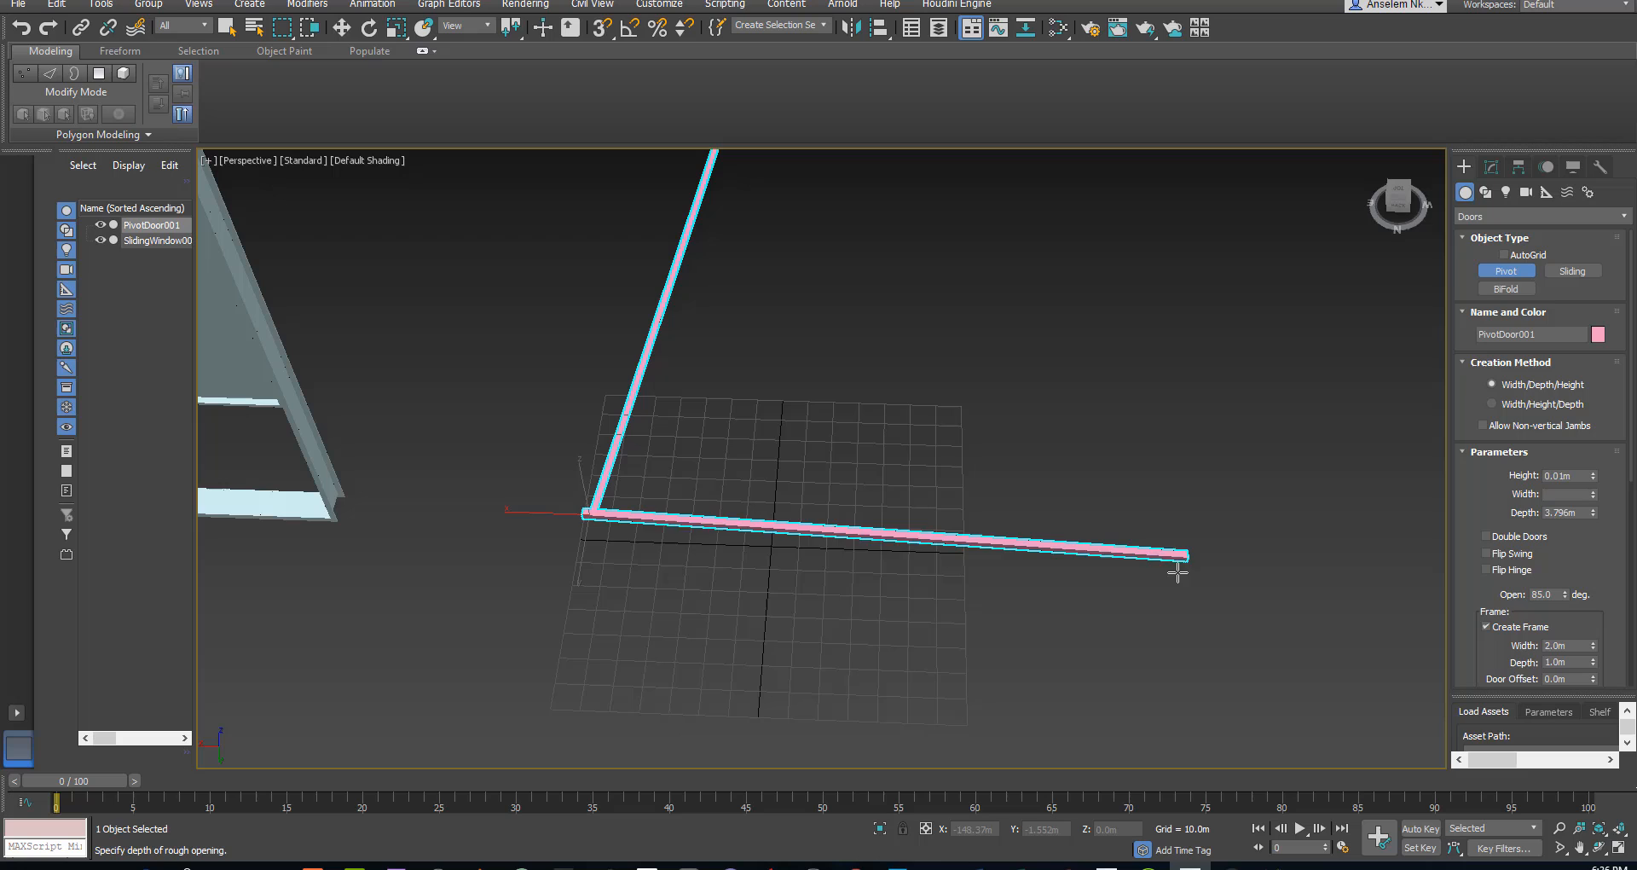
{"action": "left_click_drag", "start_coordinate": [1178, 573], "coordinate": [1136, 344]}
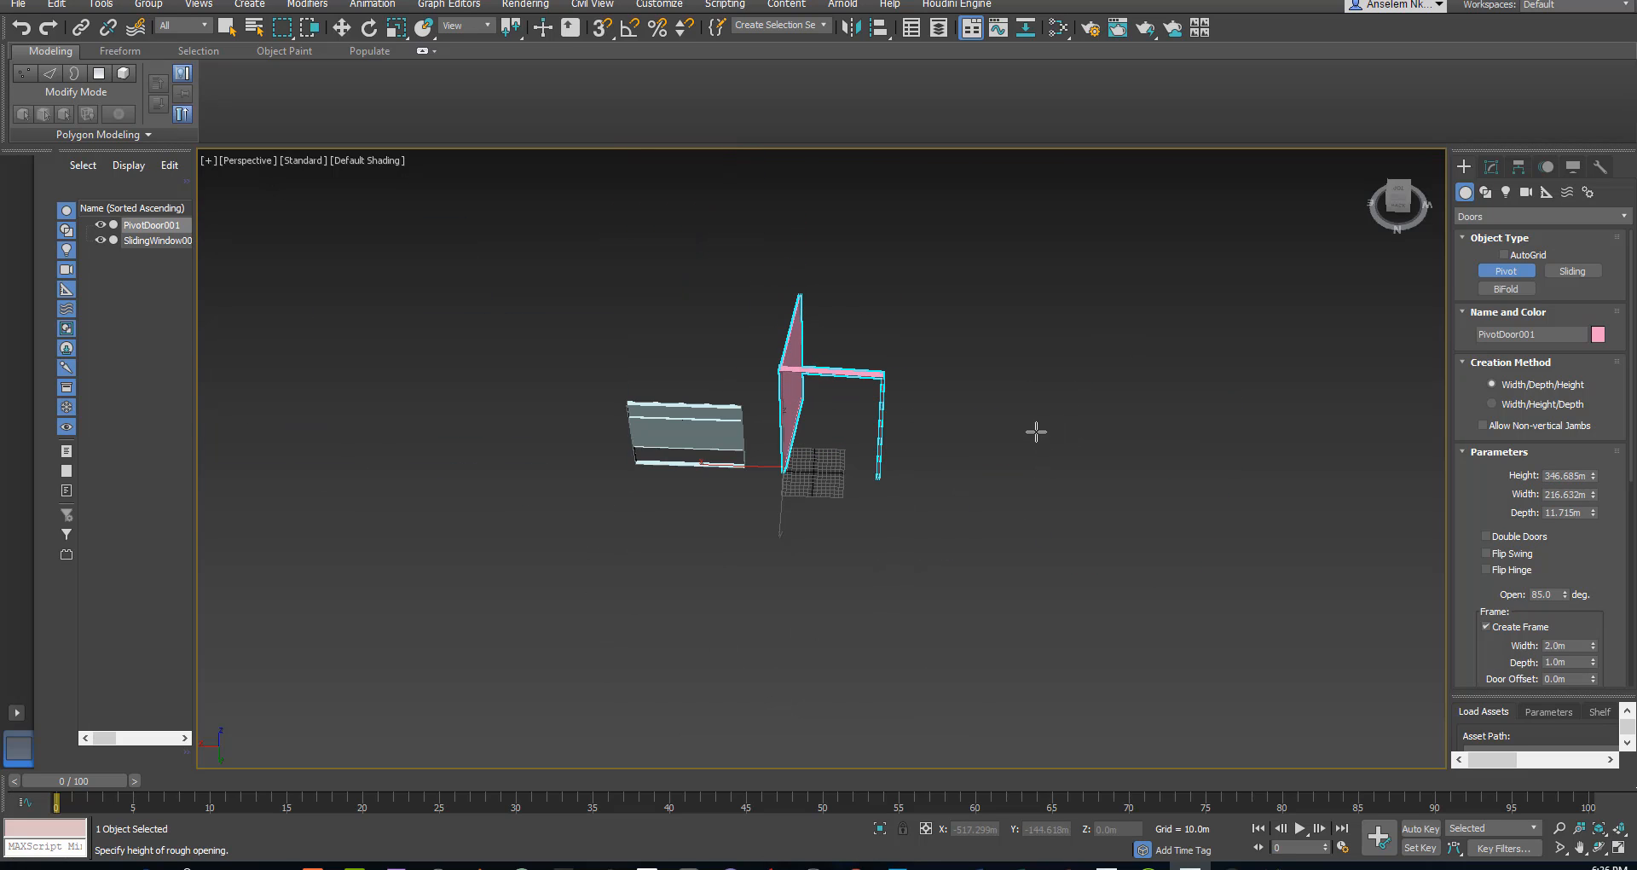
{"action": "left_click", "coordinate": [227, 28]}
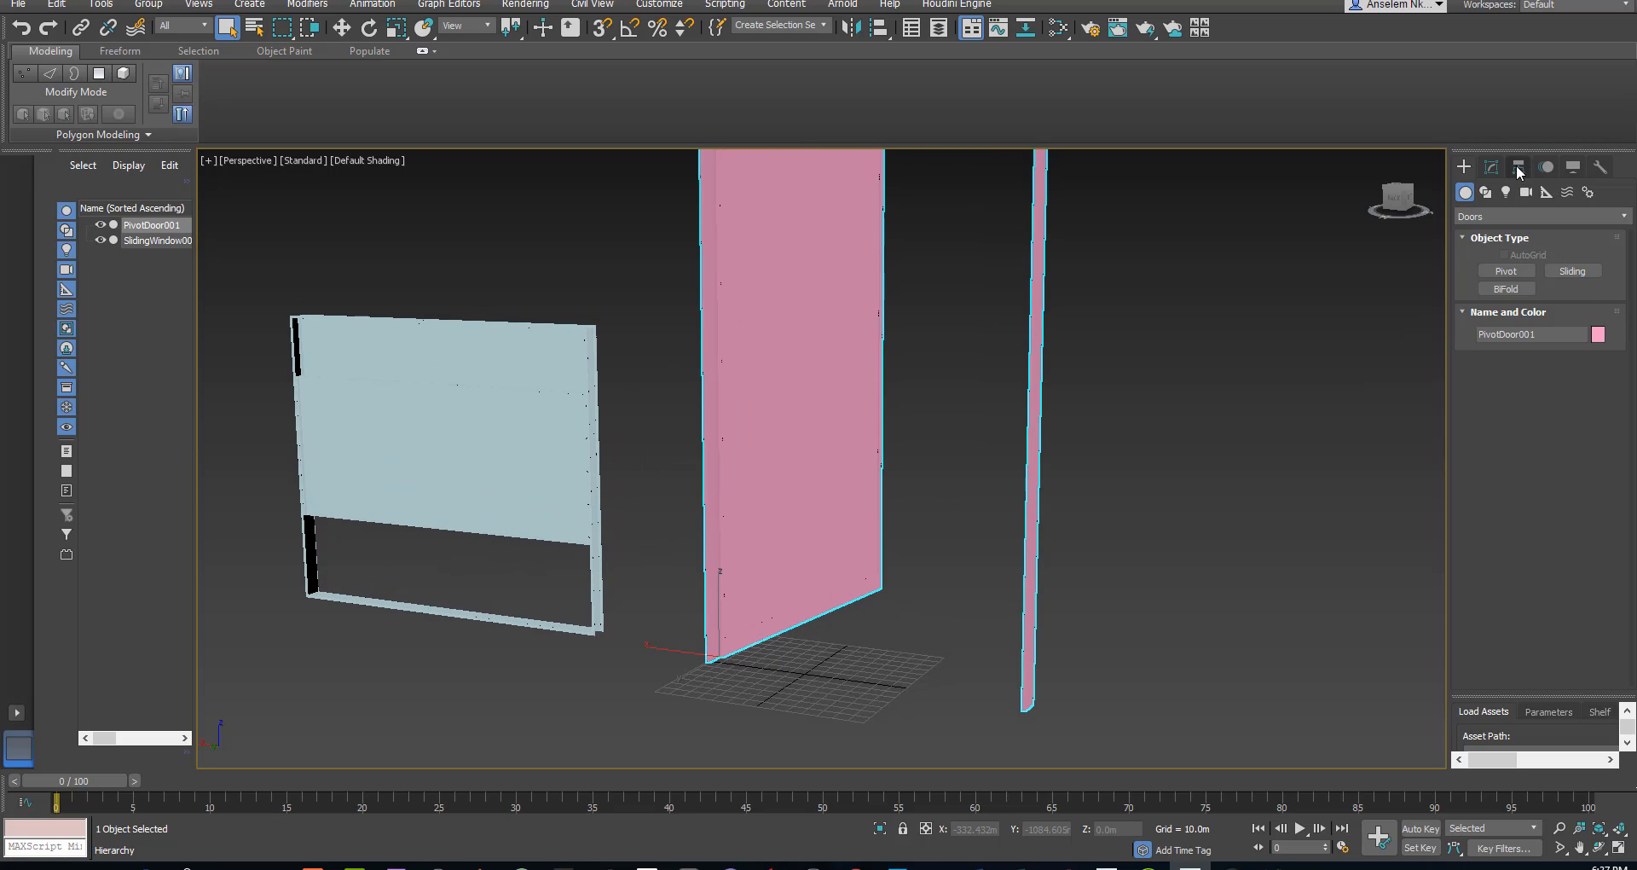
Add an Edit Poly modifier to the pivot door from the Modify panel's modifier list
{"action": "left_click", "coordinate": [1492, 167]}
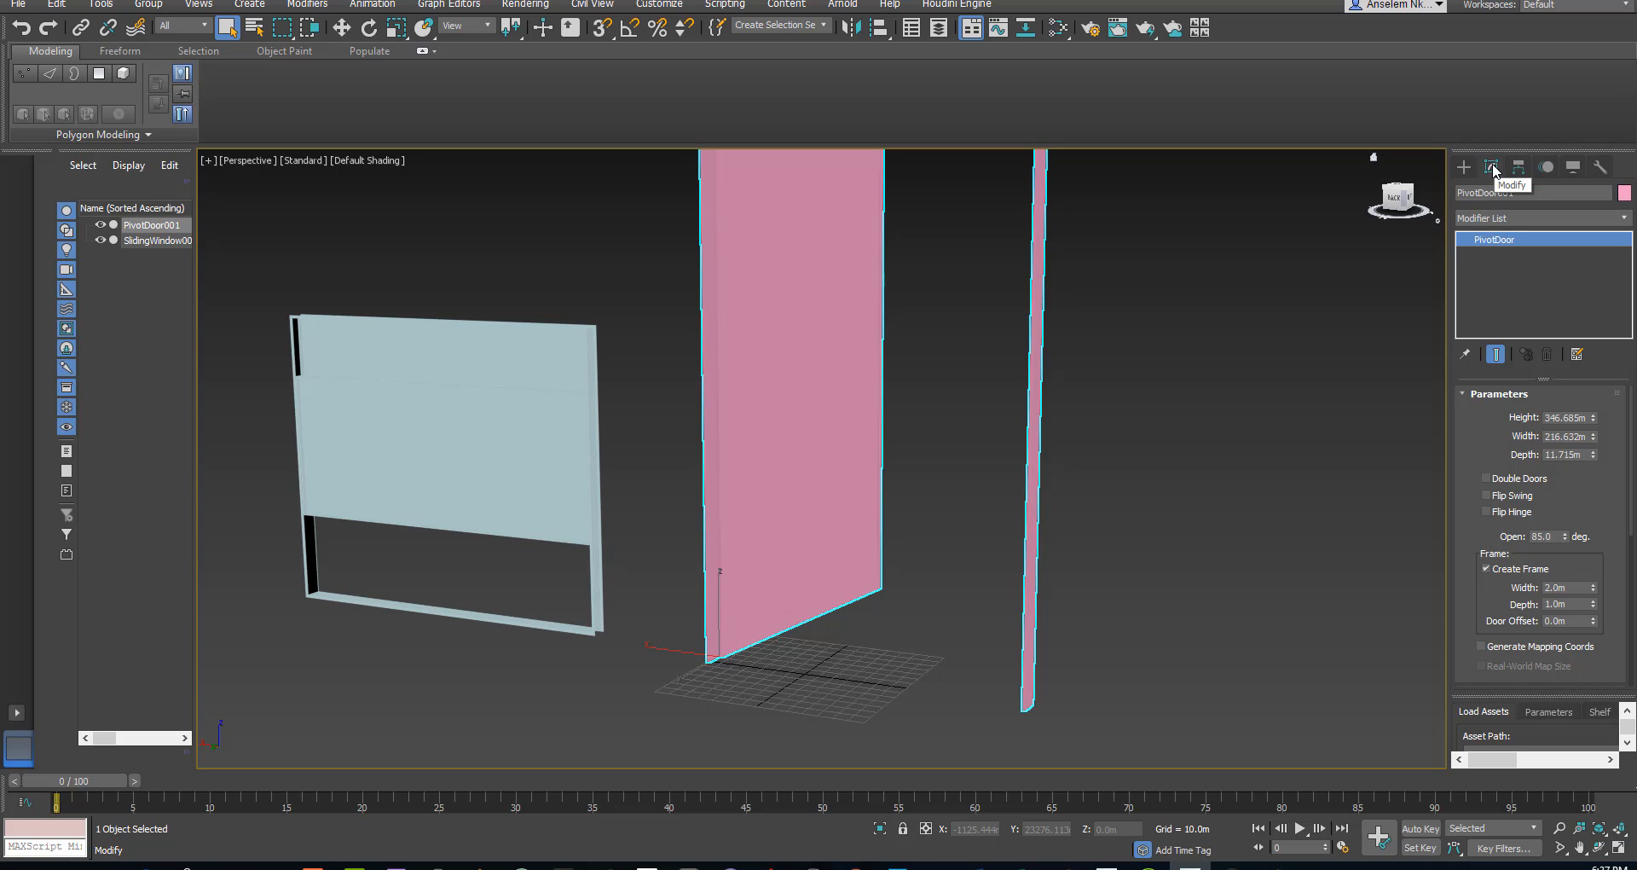
{"action": "left_click", "coordinate": [1535, 216]}
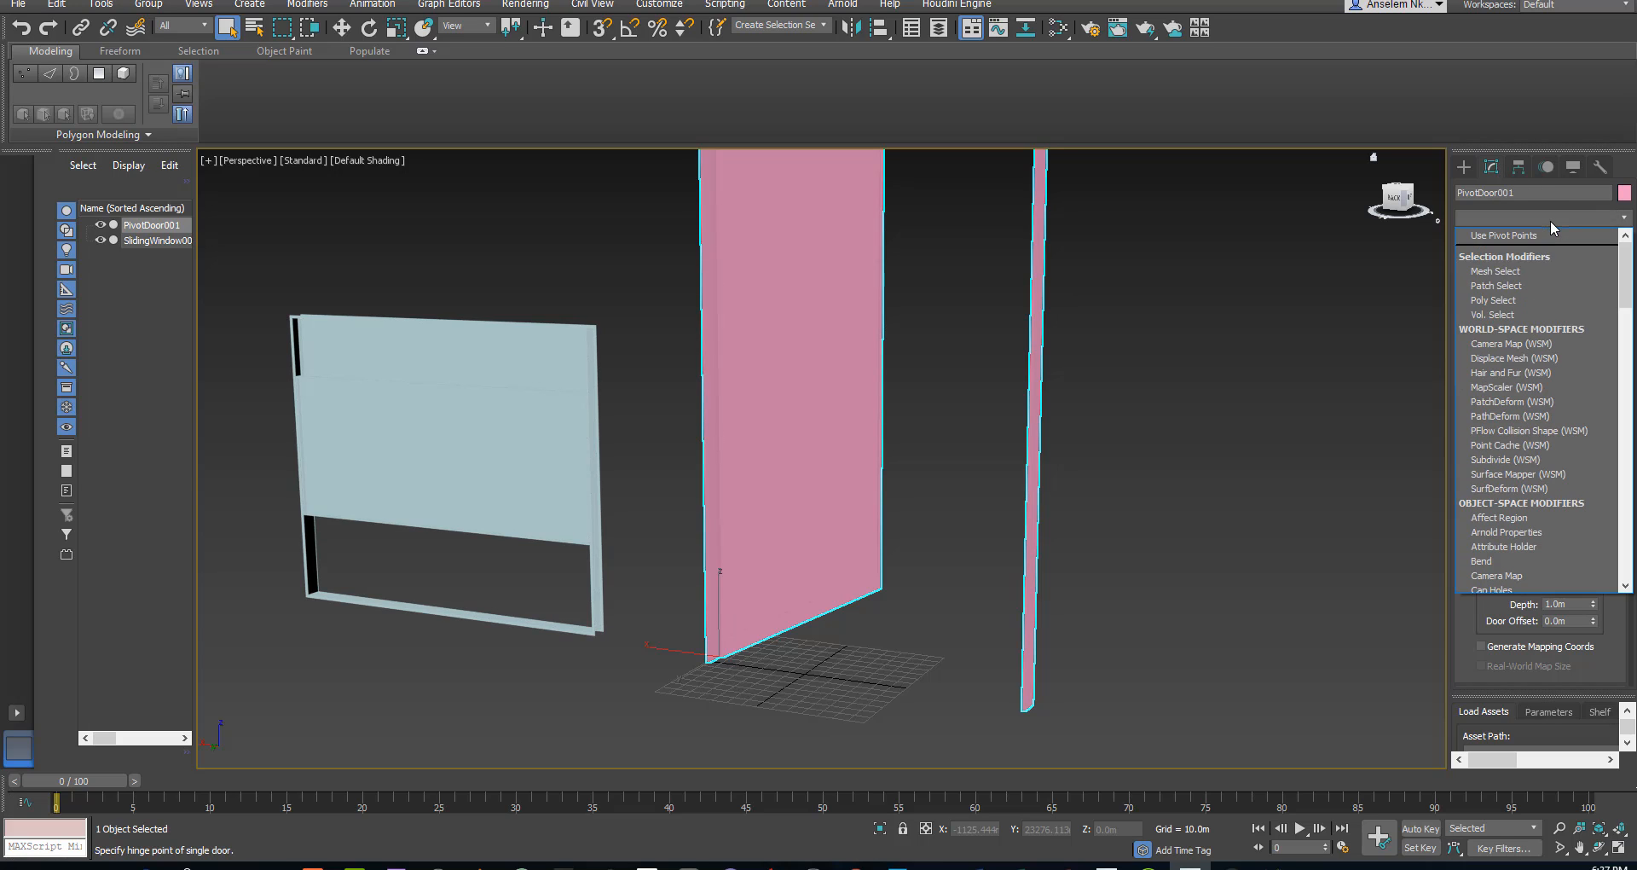
{"action": "scroll", "scroll_direction": "down", "scroll_amount": 3}
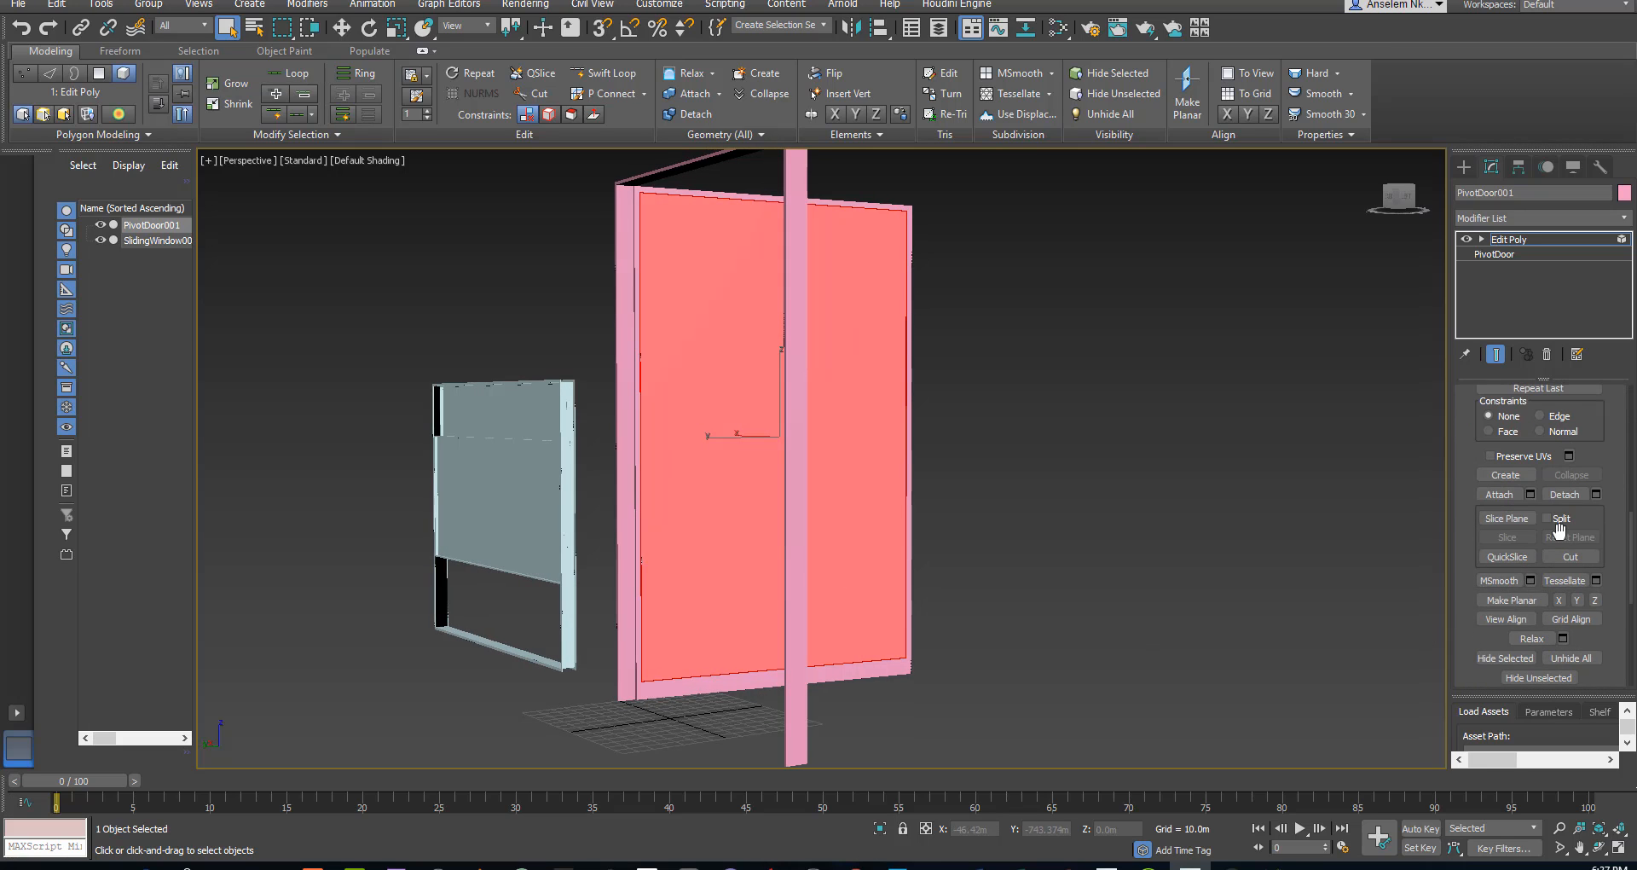
Detach the selected door part into its own object with Edit Poly's Detach
{"action": "left_click", "coordinate": [1560, 494]}
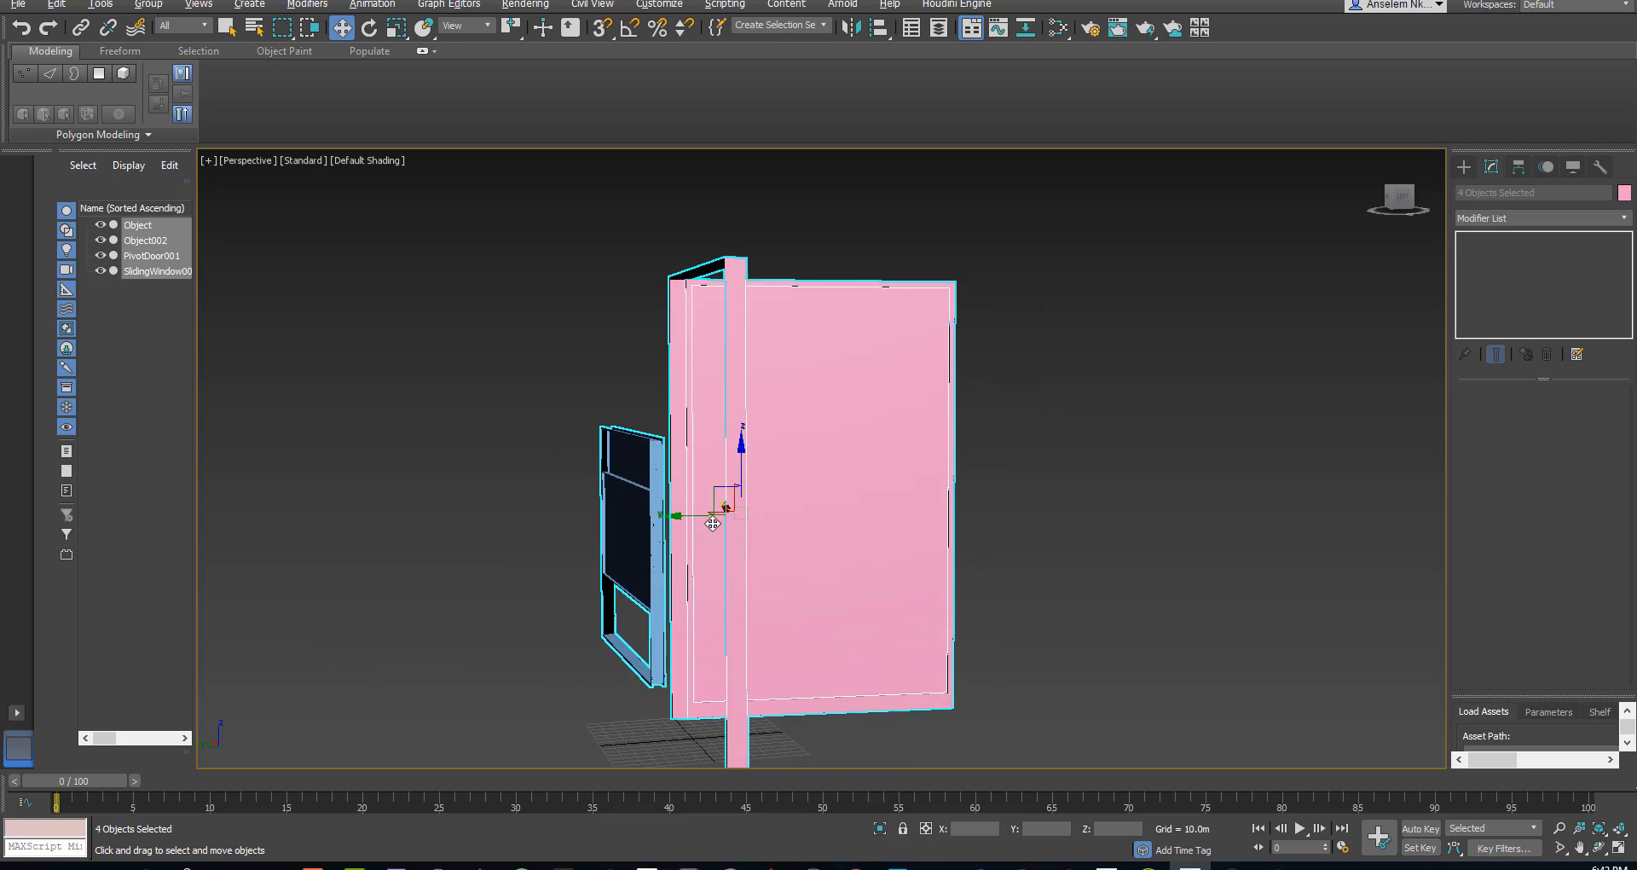
Export the selected door and window objects as the FBX file 3dsm_to_TM via Export Selected
{"action": "left_click_drag", "start_coordinate": [732, 521], "coordinate": [688, 612]}
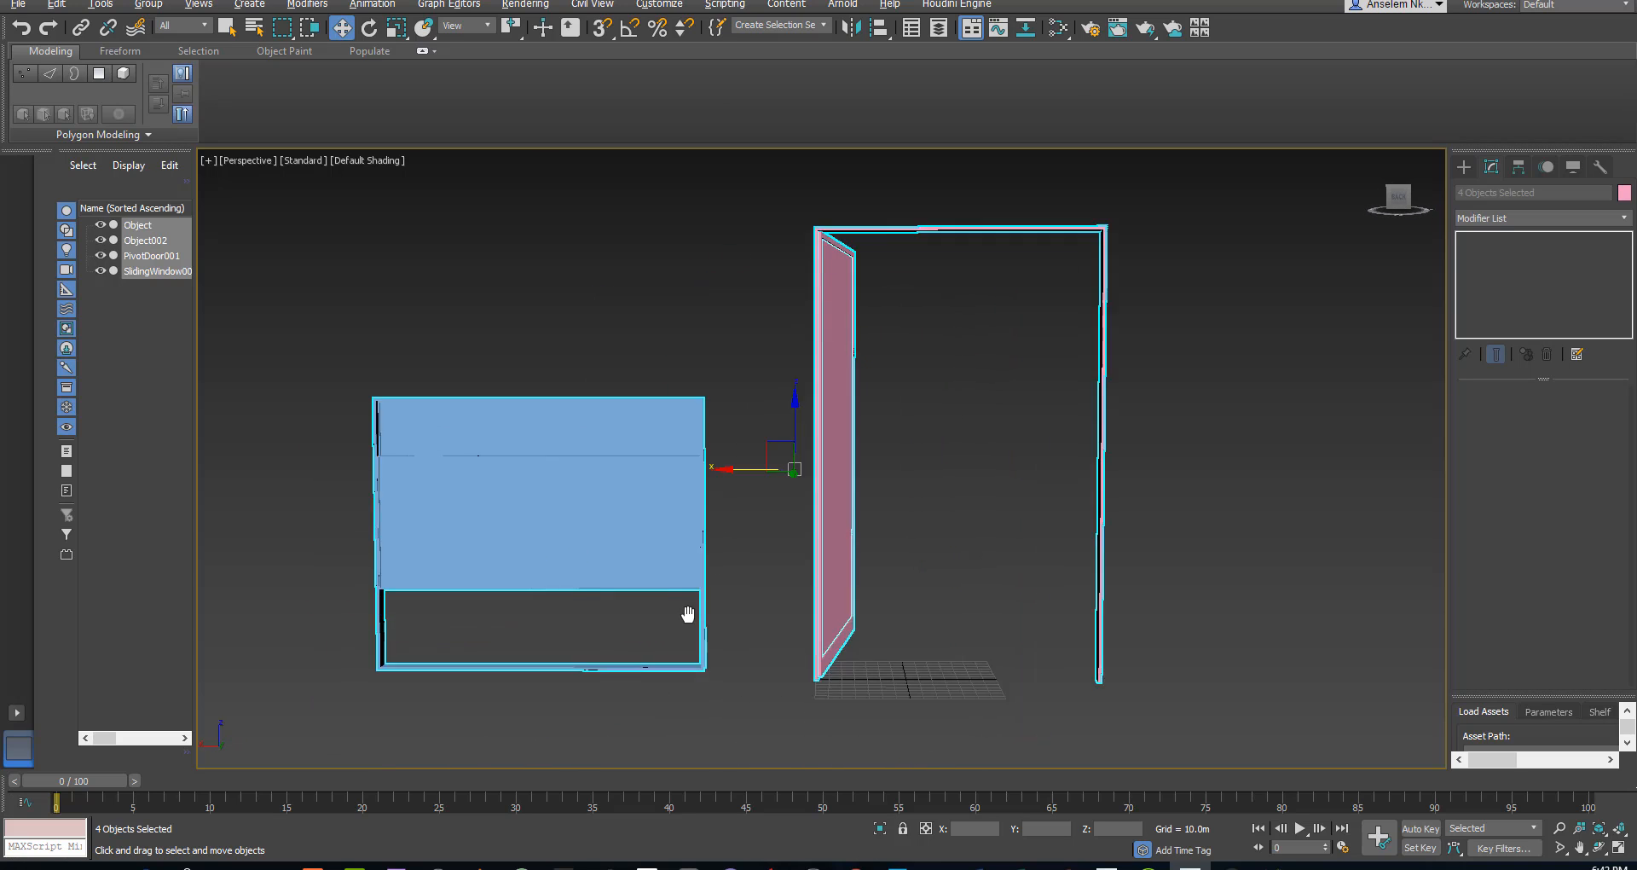
{"action": "left_click", "coordinate": [17, 5]}
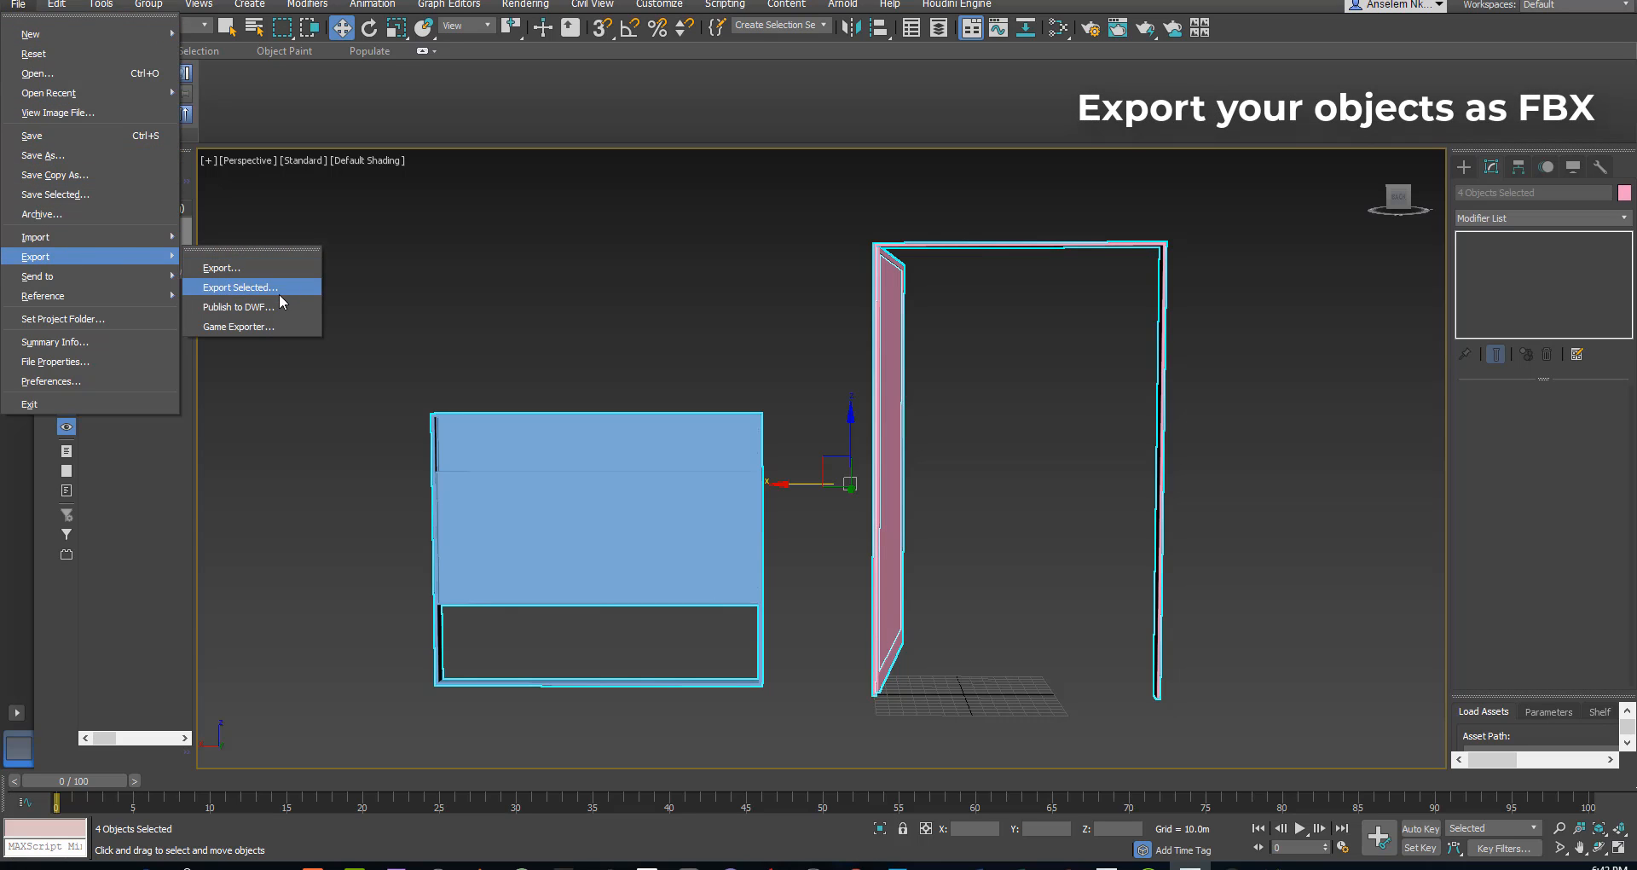
{"action": "left_click", "coordinate": [239, 286]}
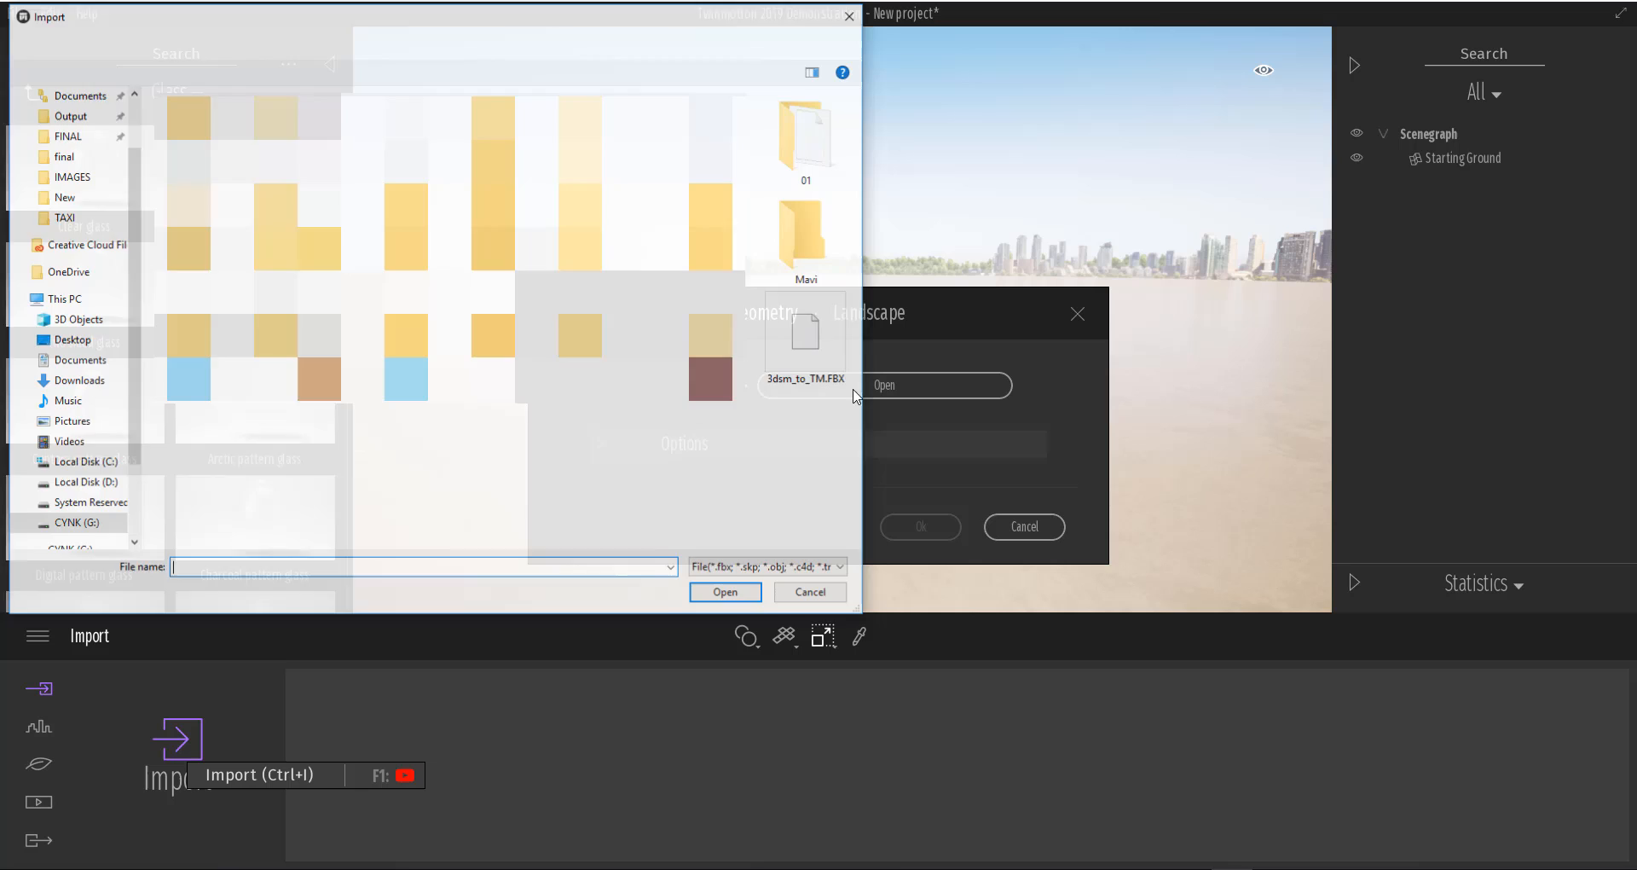
Import 3dsm_to_TM.FBX into the Twinmotion project and expand it in the scene list
{"action": "left_click", "coordinate": [725, 592]}
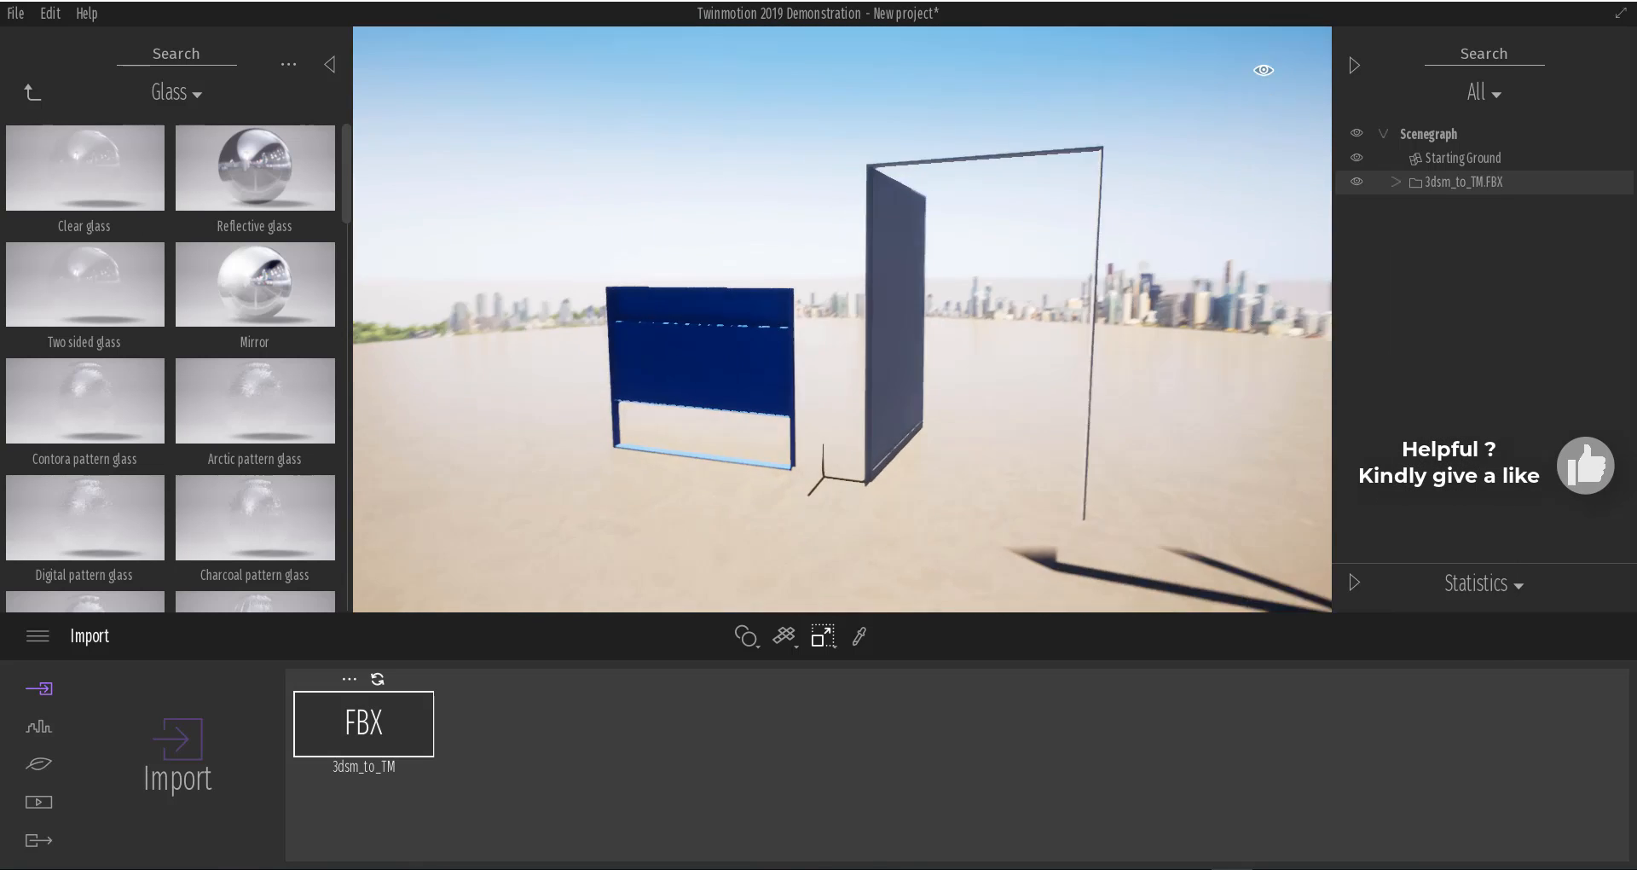
{"action": "left_click", "coordinate": [1395, 182]}
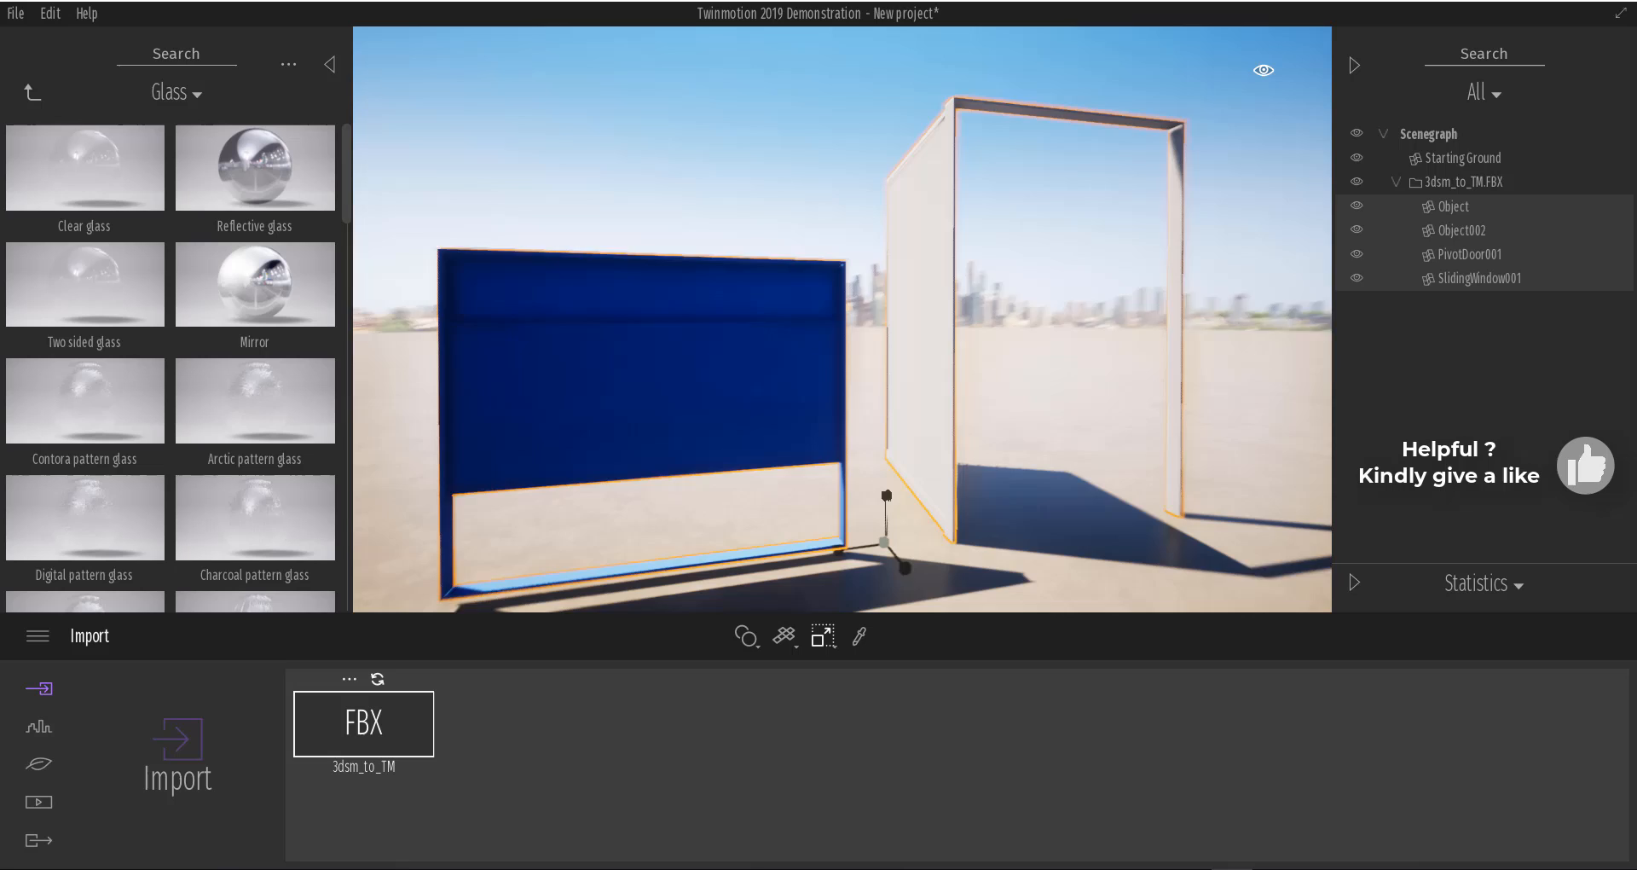
Select the imported FBX's child objects Object, Object002, PivotDoor001 and SlidingWindow001
{"action": "left_click", "coordinate": [254, 167]}
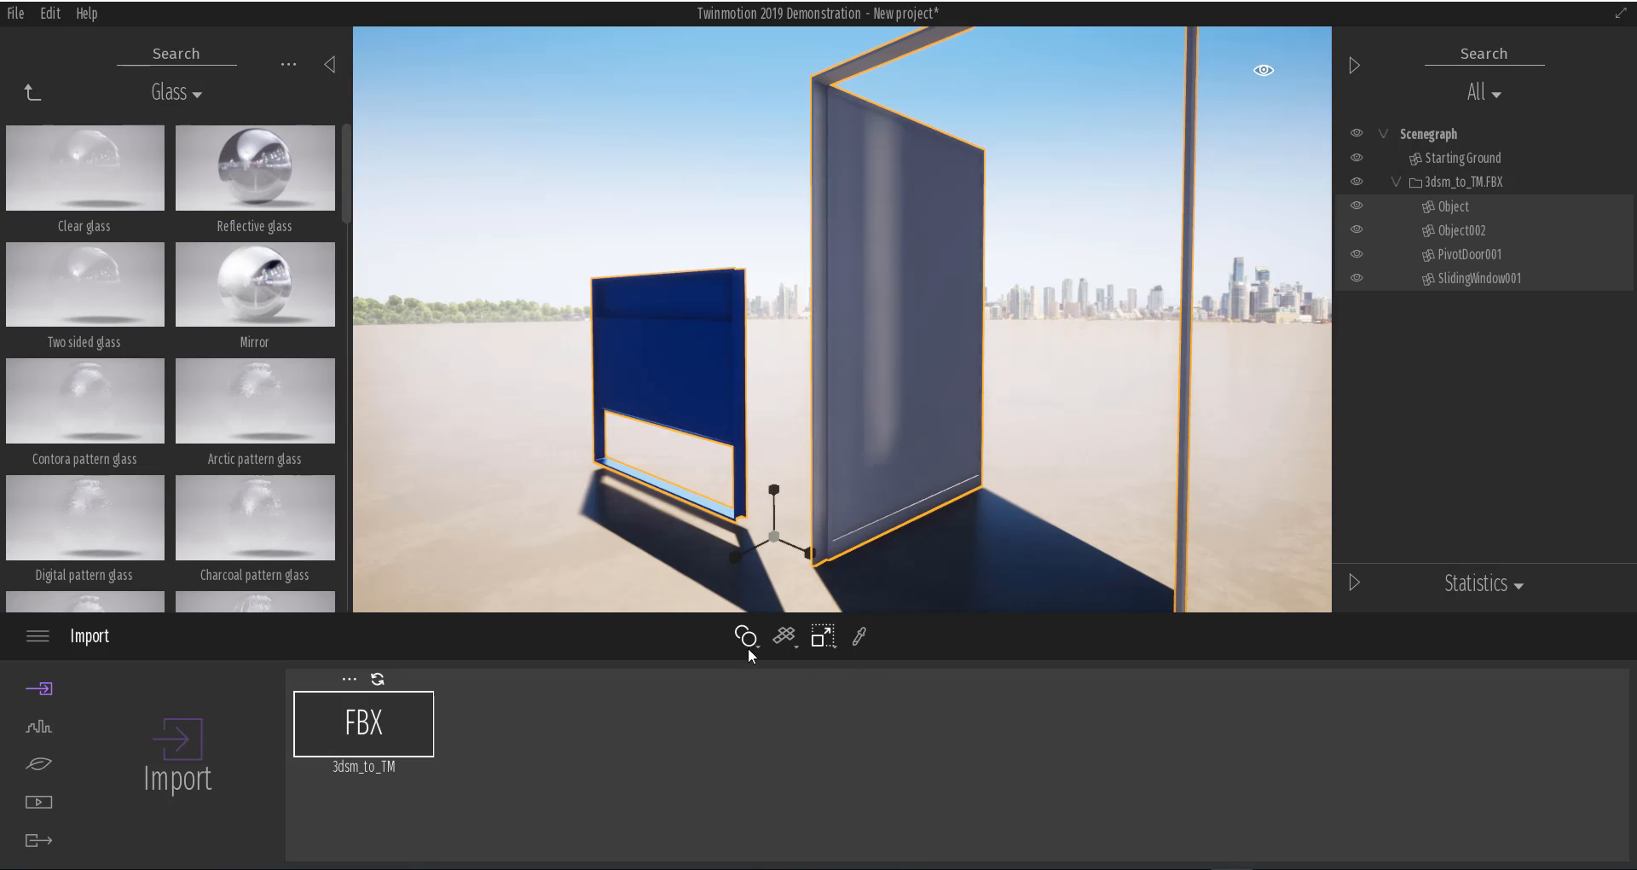
Return from the glass materials to the library's top-level folders
{"action": "left_click", "coordinate": [745, 636]}
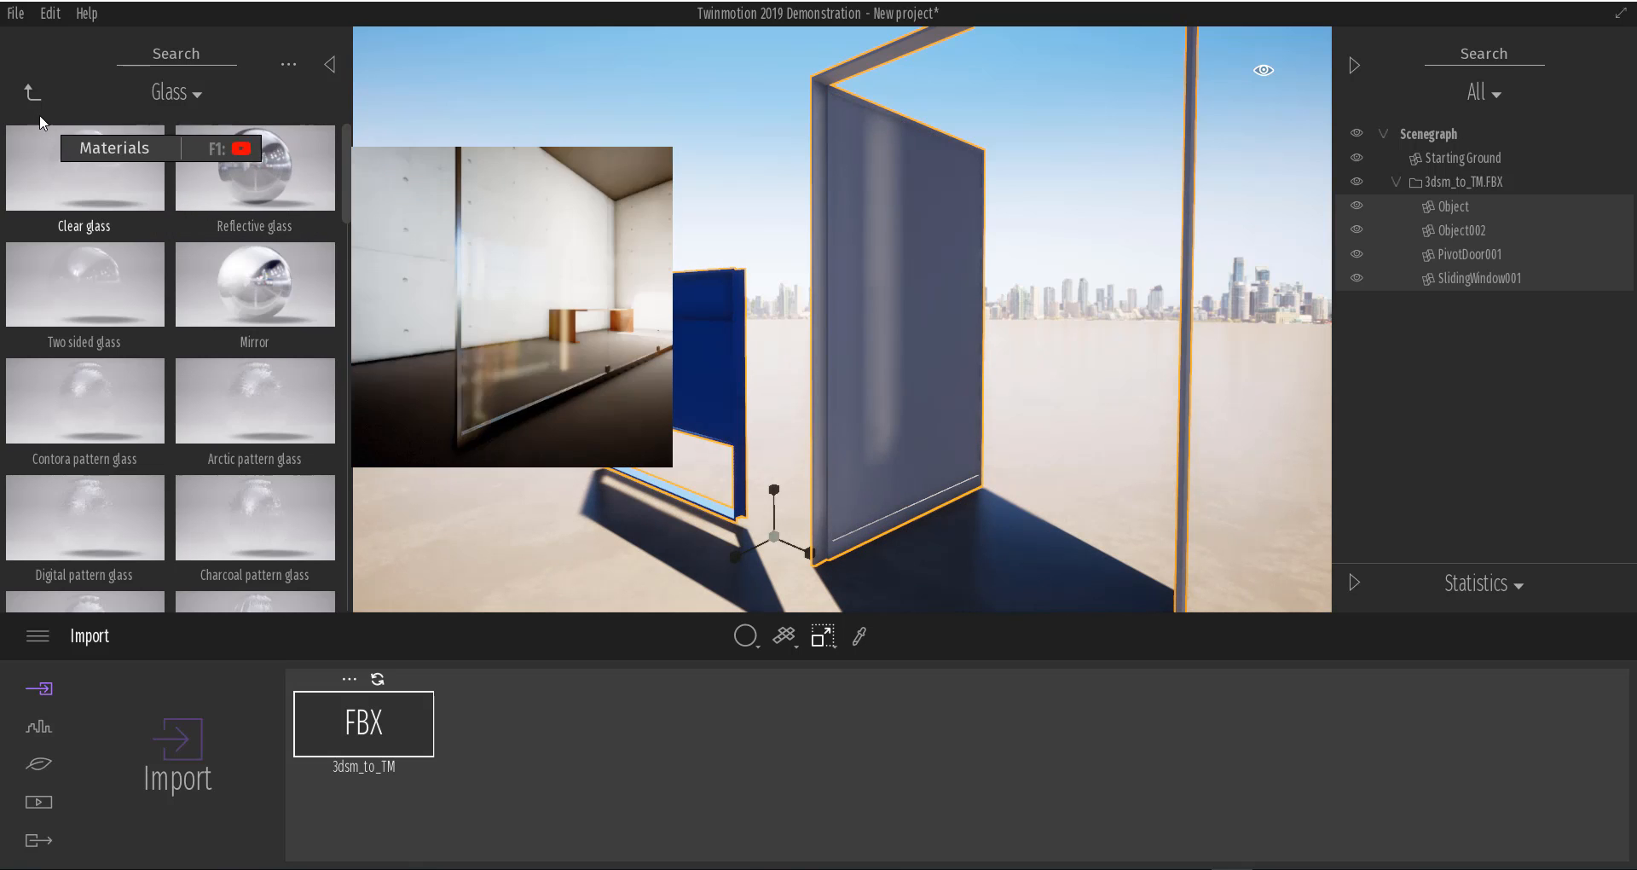
{"action": "left_click", "coordinate": [31, 93]}
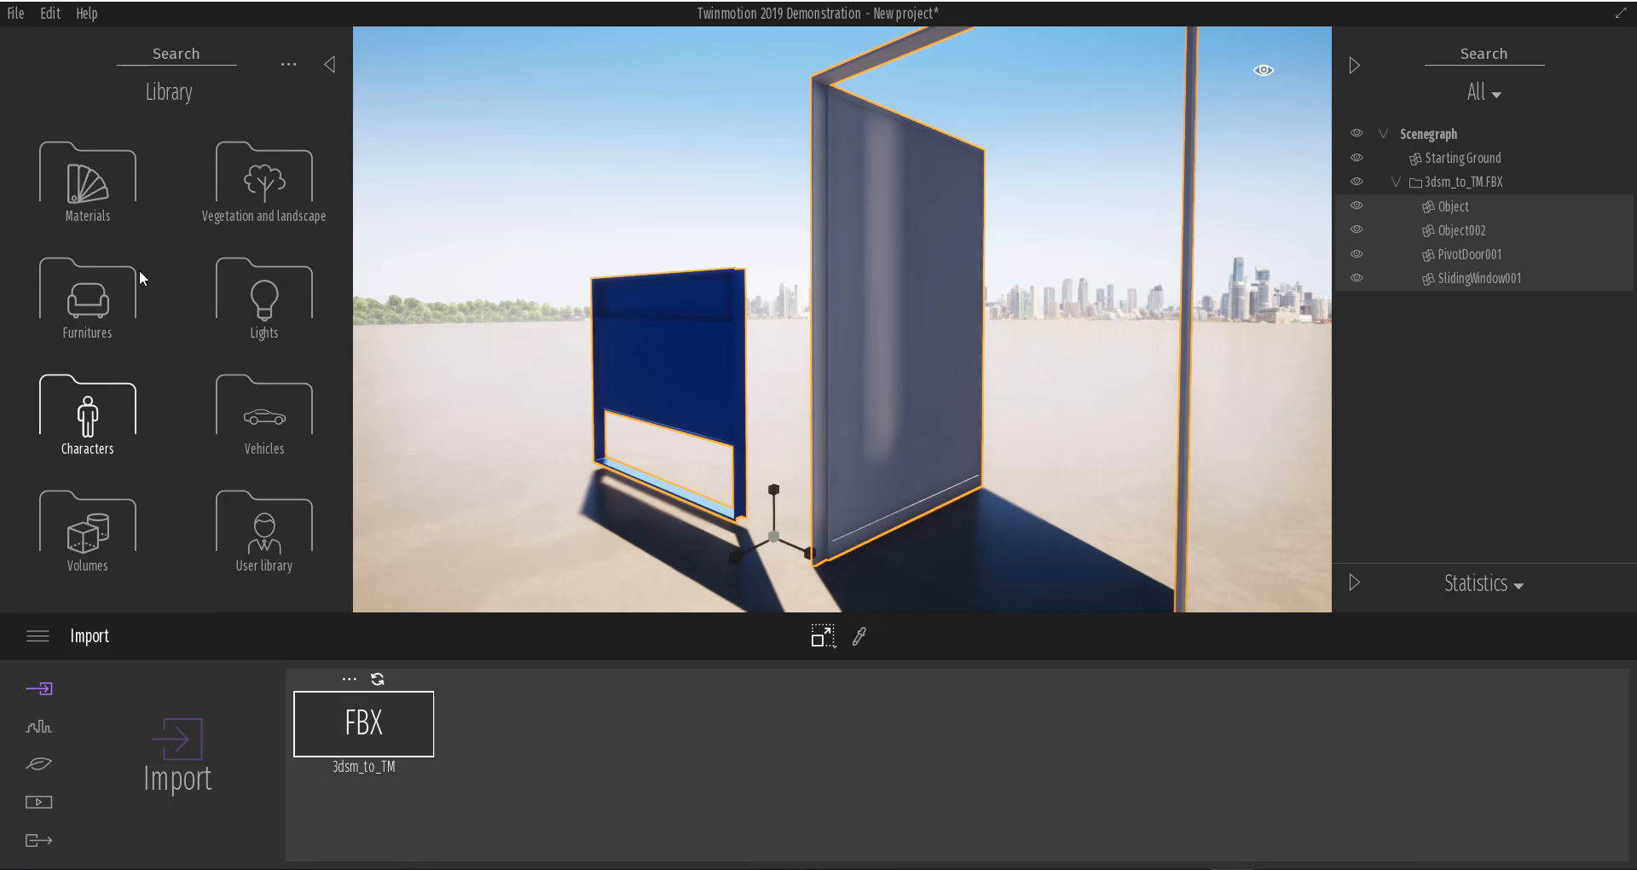
{"action": "mouse_move", "coordinate": [87, 177]}
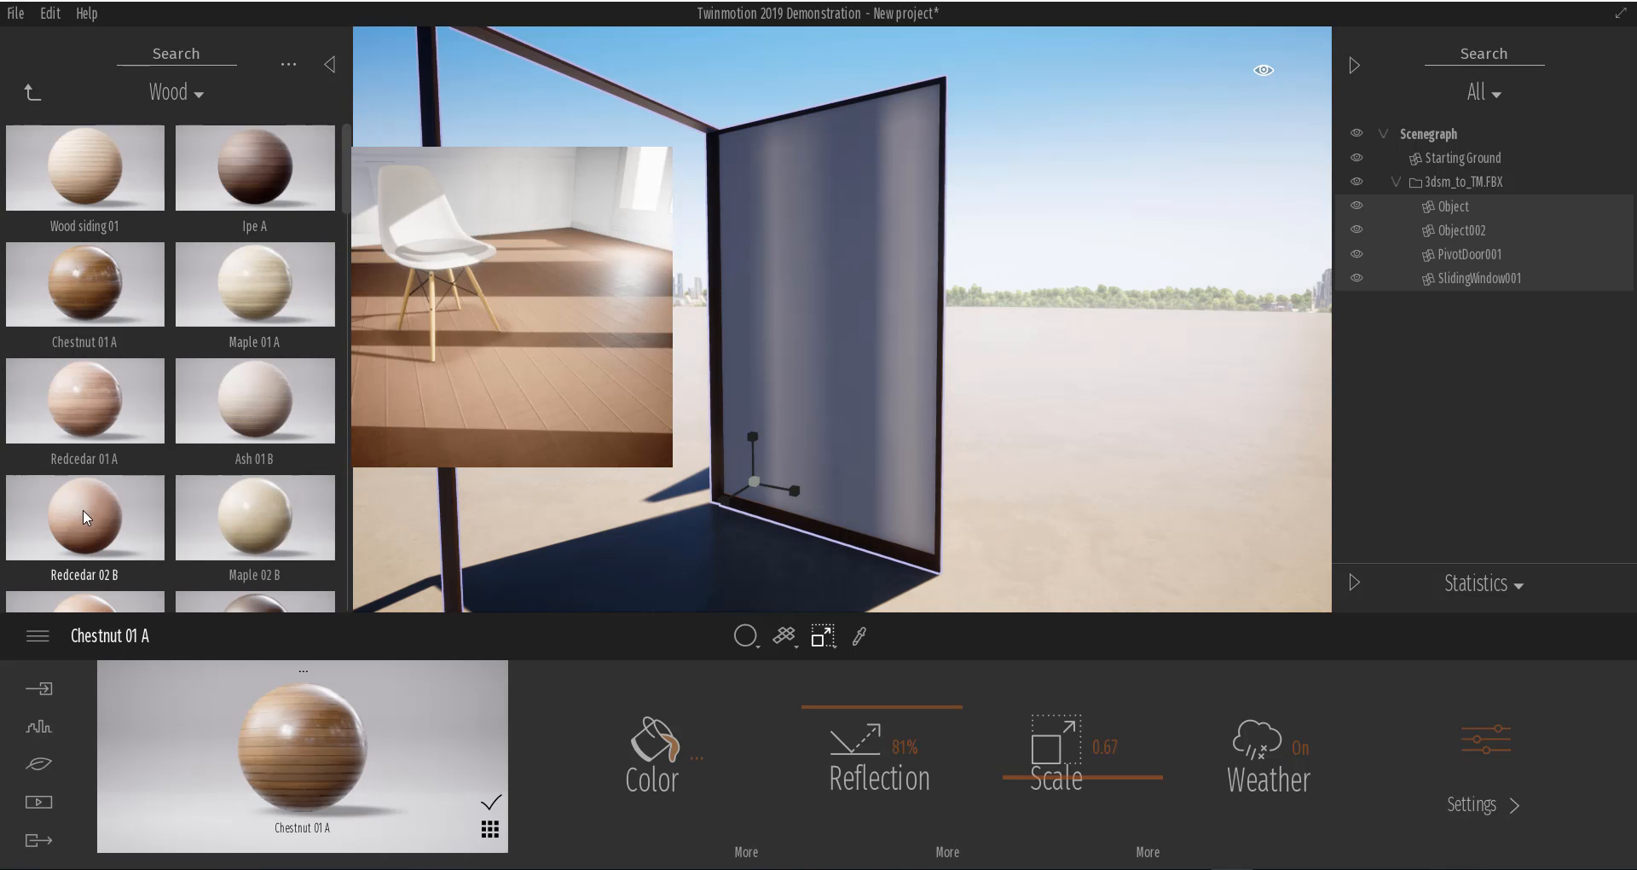
Assign Chestnut 01 A wood to a door part, then show the sliding window's modifier list in 3ds Max
{"action": "left_click", "coordinate": [85, 516]}
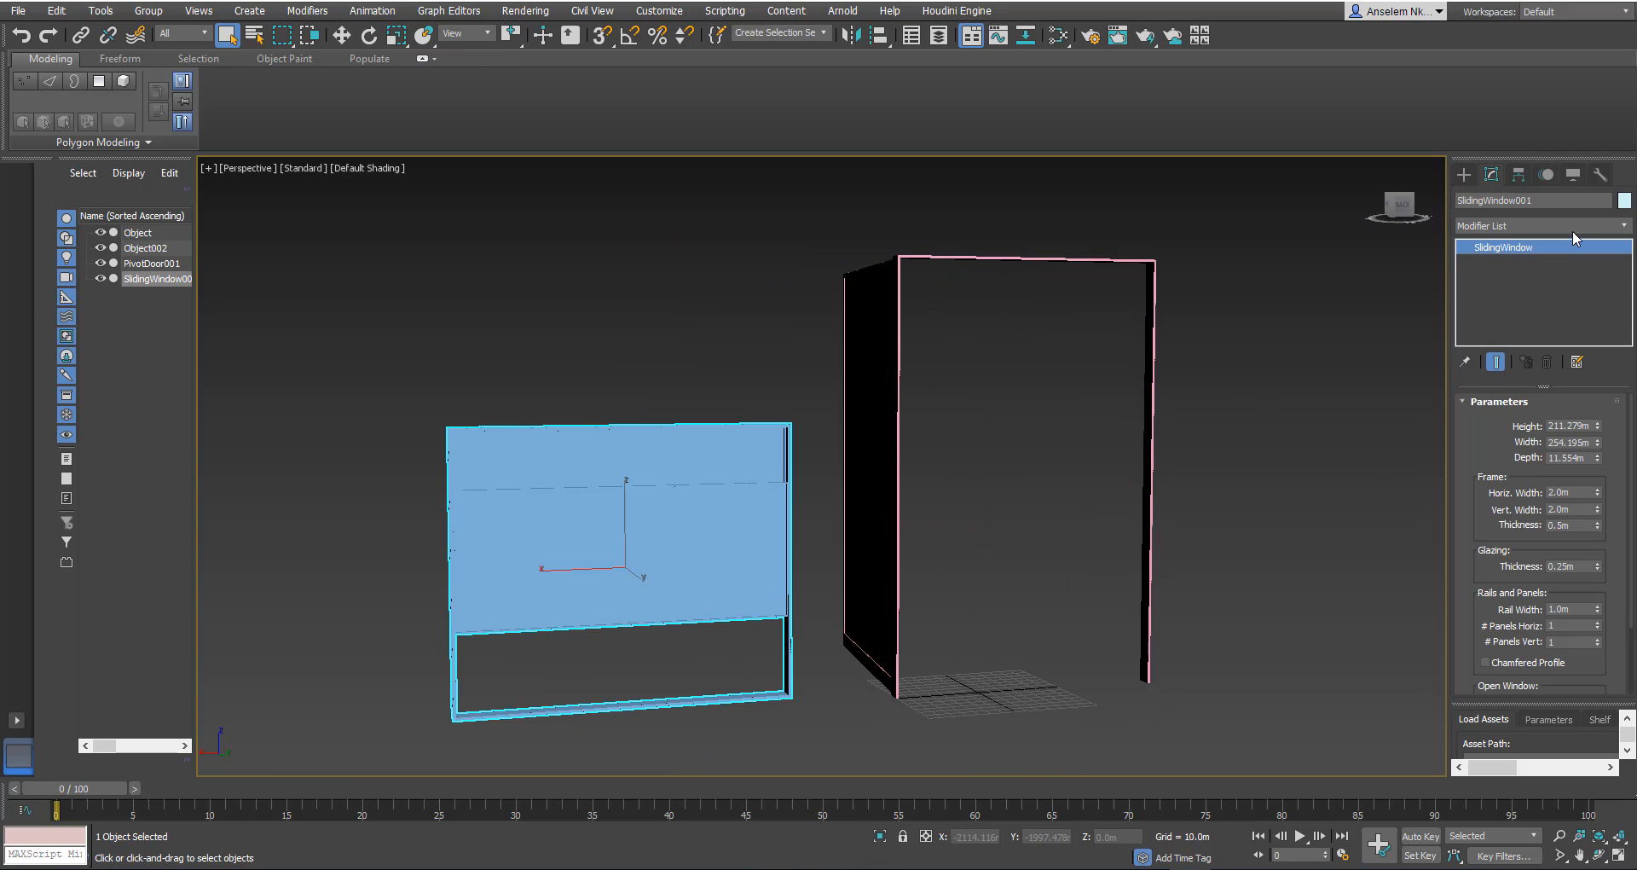
{"action": "left_click", "coordinate": [1534, 225]}
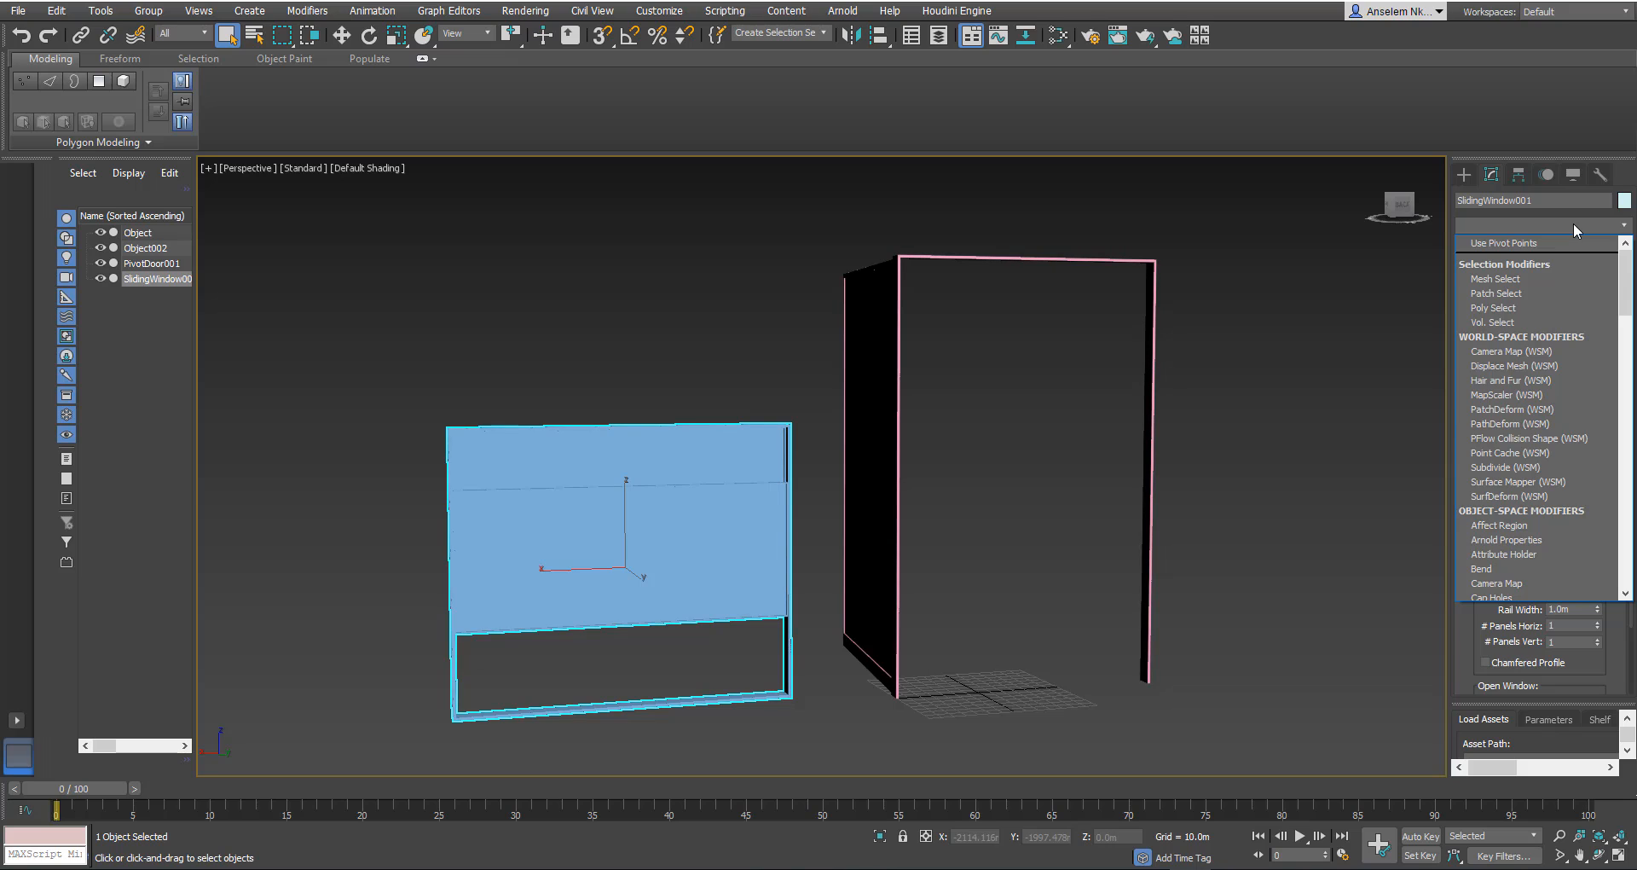